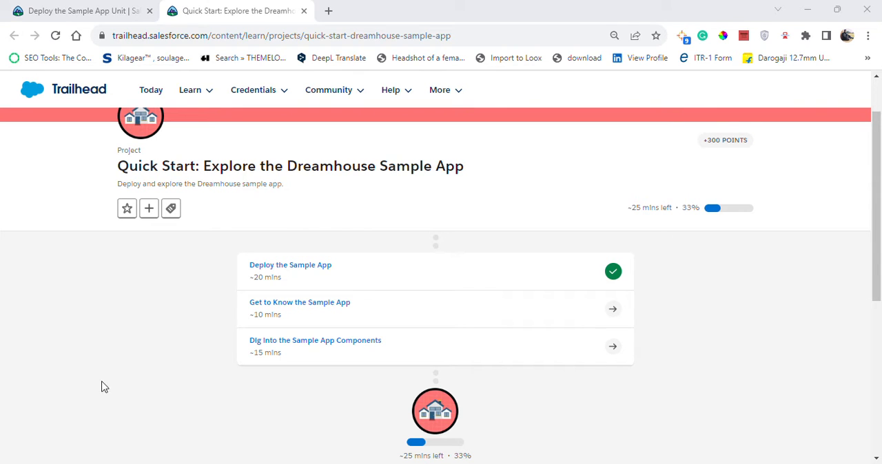
{"action": "mouse_move", "coordinate": [281, 268]}
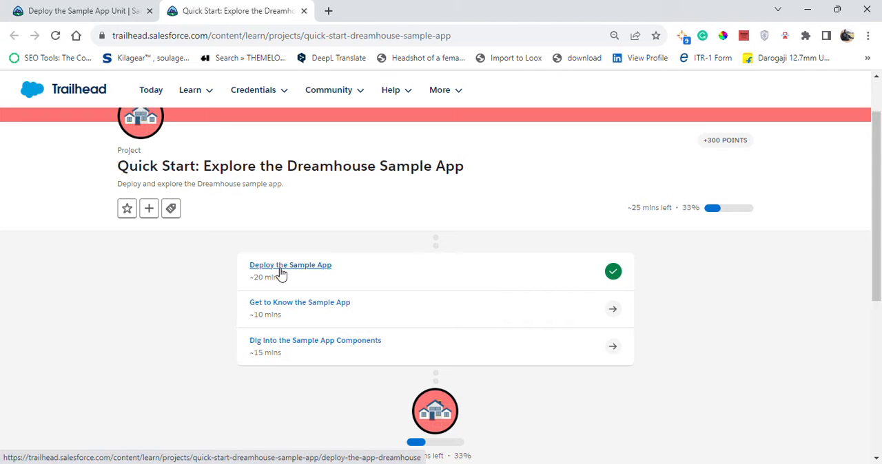
Open the Deploy the Sample App unit and scroll to its Create a New Trailhead Playground instructions.
{"action": "left_click", "coordinate": [290, 264]}
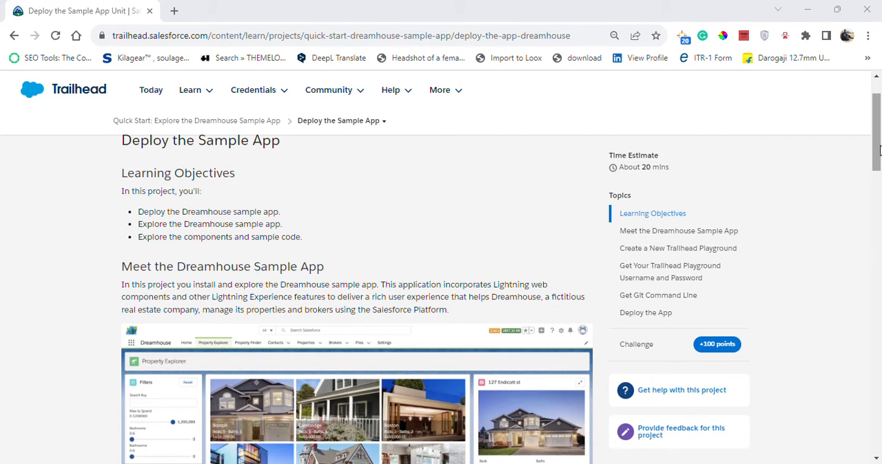
{"action": "scroll", "scroll_direction": "down", "scroll_amount": 3}
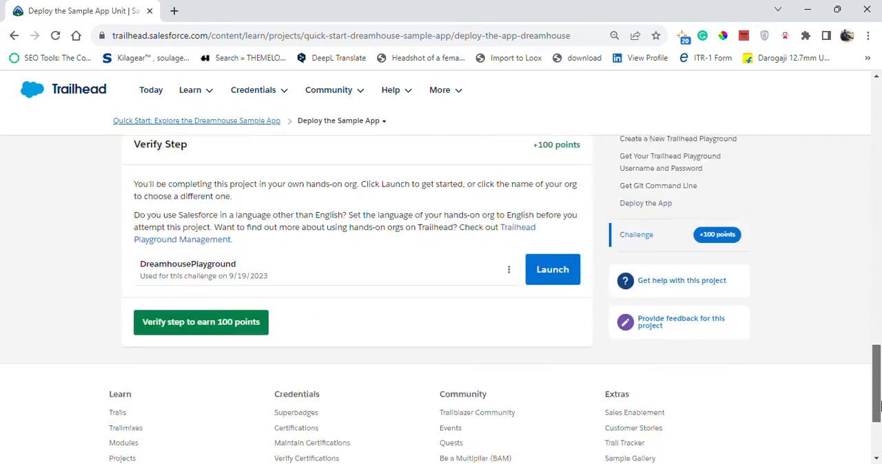
{"action": "scroll", "scroll_direction": "up", "scroll_amount": 3}
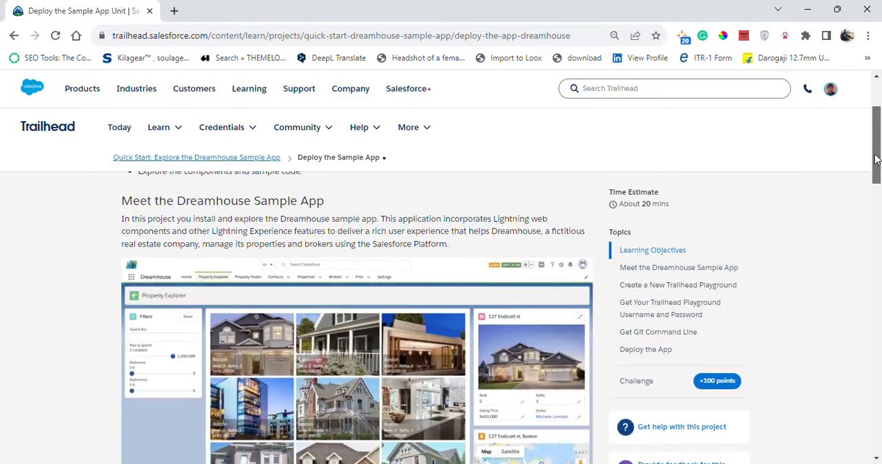
{"action": "scroll", "scroll_direction": "down", "scroll_amount": 3}
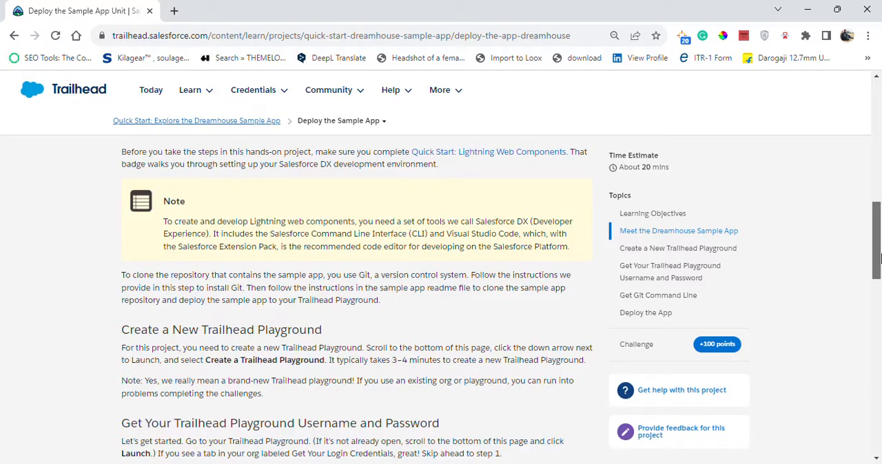
{"action": "scroll", "scroll_direction": "up", "scroll_amount": 3}
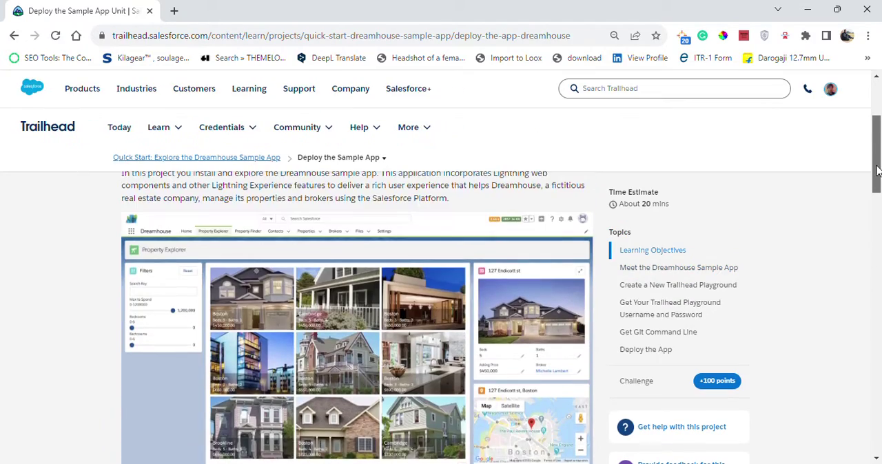
{"action": "scroll", "scroll_direction": "down", "scroll_amount": 3}
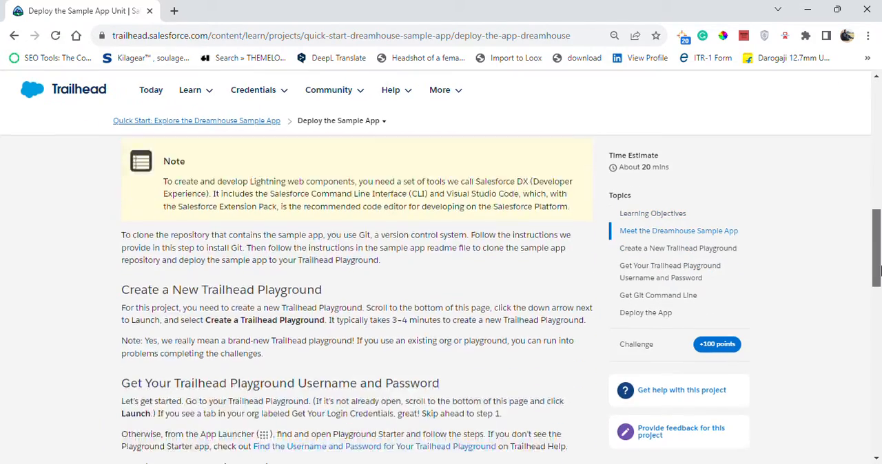
{"action": "scroll", "scroll_direction": "down", "scroll_amount": 3}
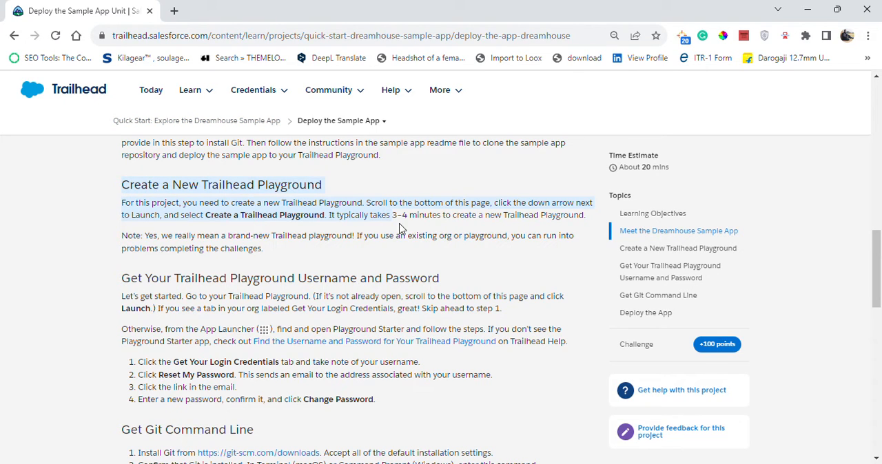
{"action": "mouse_move", "coordinate": [264, 219]}
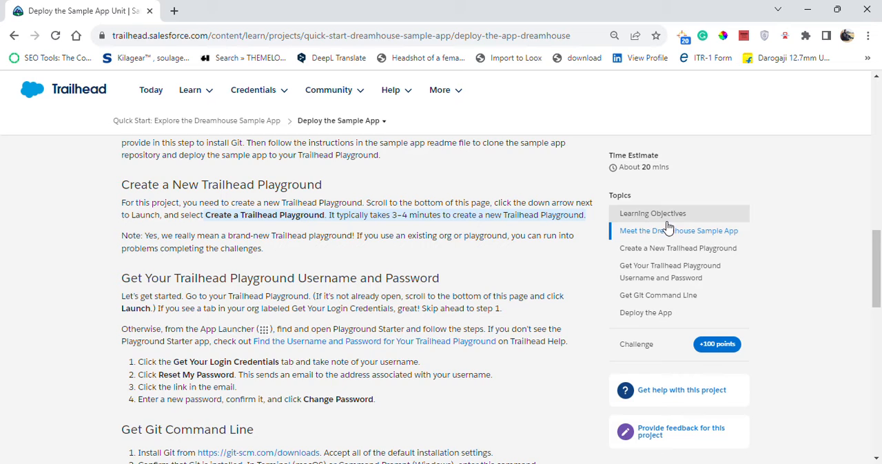
{"action": "scroll", "scroll_direction": "down", "scroll_amount": 3}
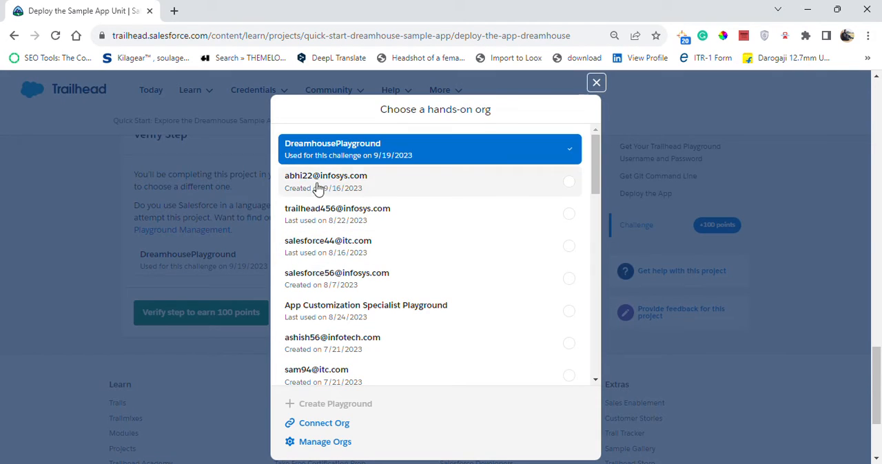
{"action": "mouse_move", "coordinate": [333, 411]}
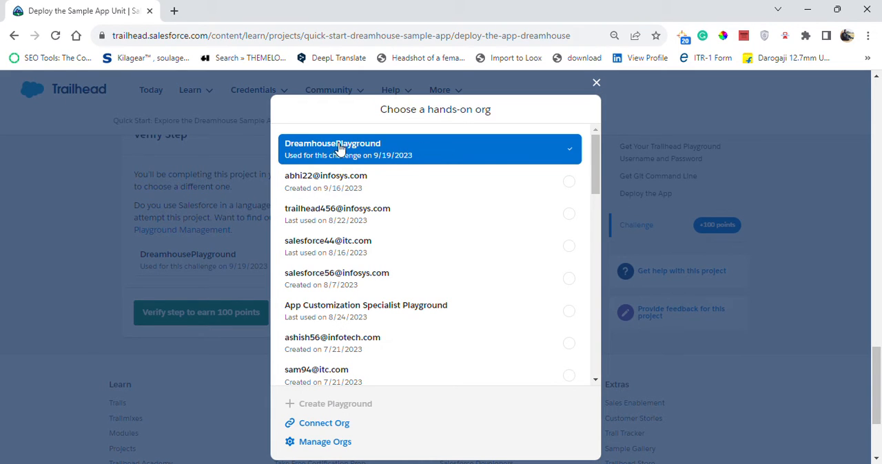
{"action": "mouse_move", "coordinate": [374, 412]}
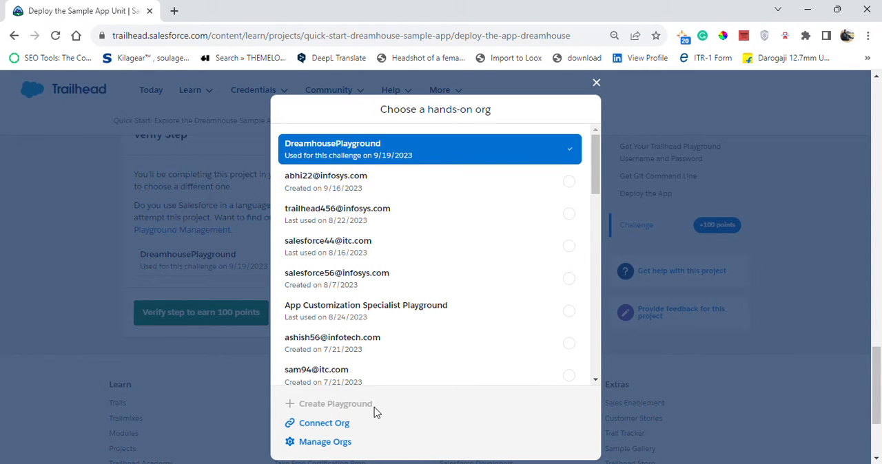
{"action": "left_click", "coordinate": [430, 149]}
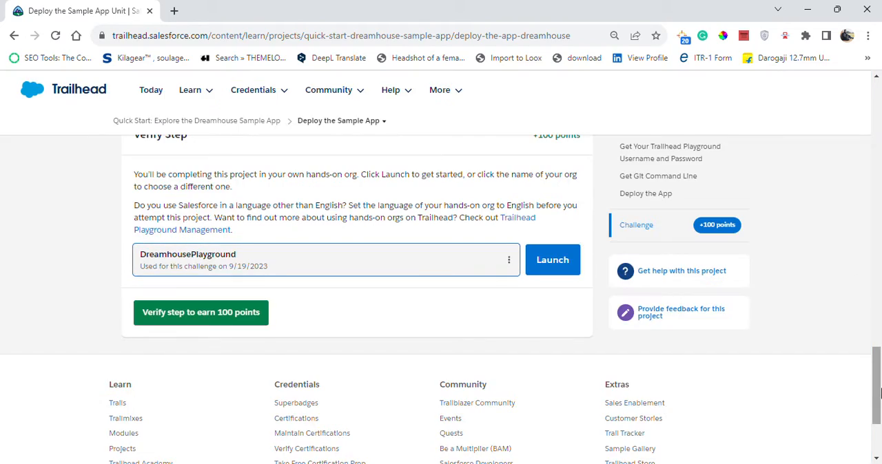
{"action": "scroll", "scroll_direction": "up", "scroll_amount": 3}
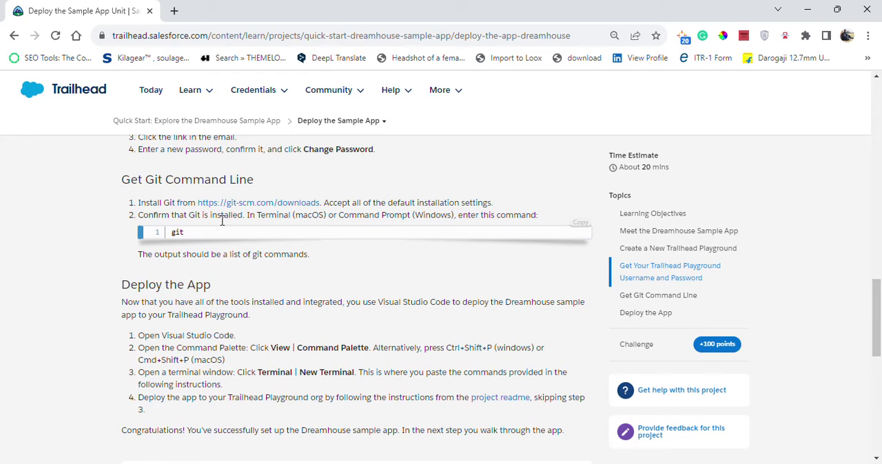
{"action": "scroll", "scroll_direction": "up", "scroll_amount": 3}
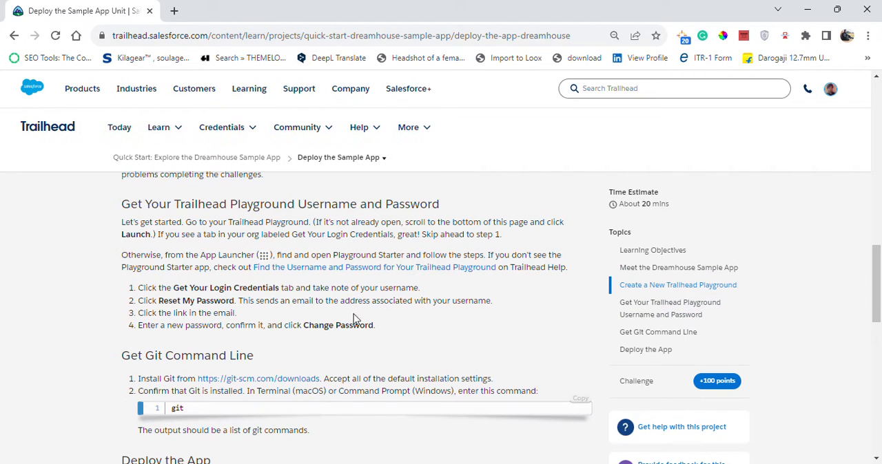
{"action": "scroll", "scroll_direction": "down", "scroll_amount": 3}
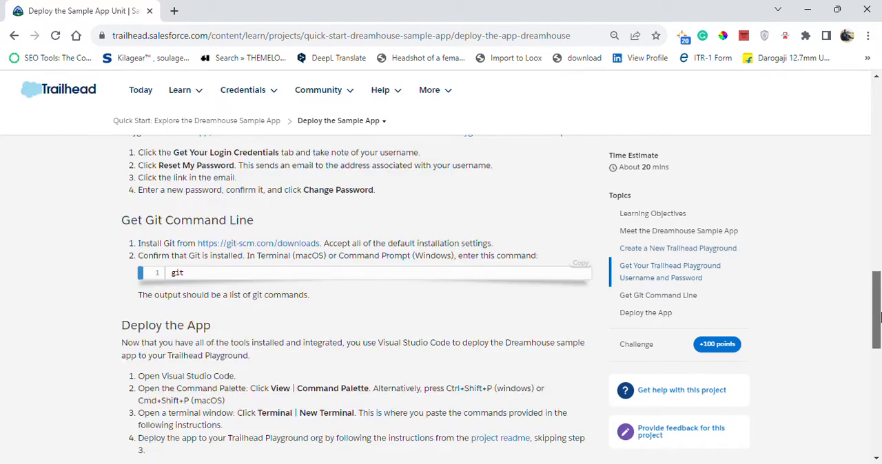
{"action": "scroll", "scroll_direction": "down", "scroll_amount": 3}
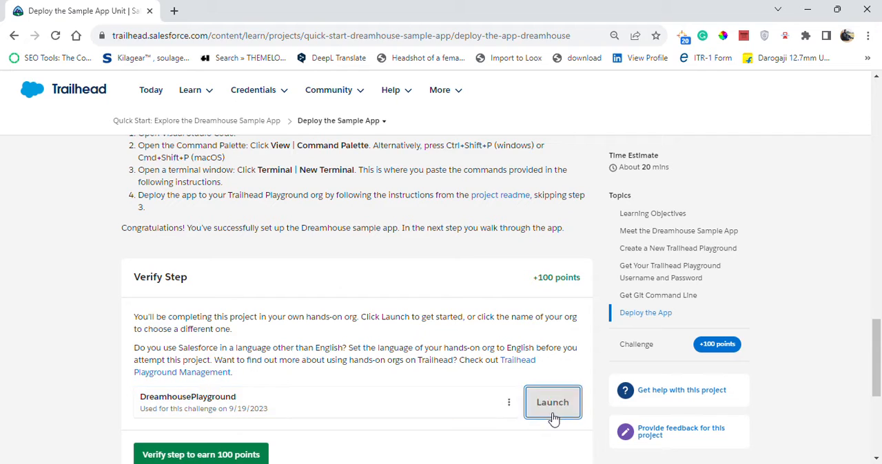
Launch the DreamhousePlayground org, show its login credentials and request a password reset email.
{"action": "left_click", "coordinate": [551, 402]}
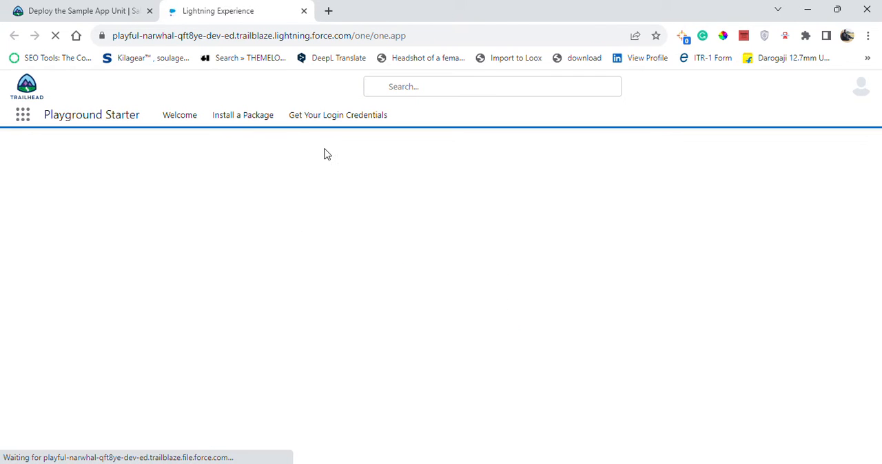
{"action": "left_click", "coordinate": [179, 116]}
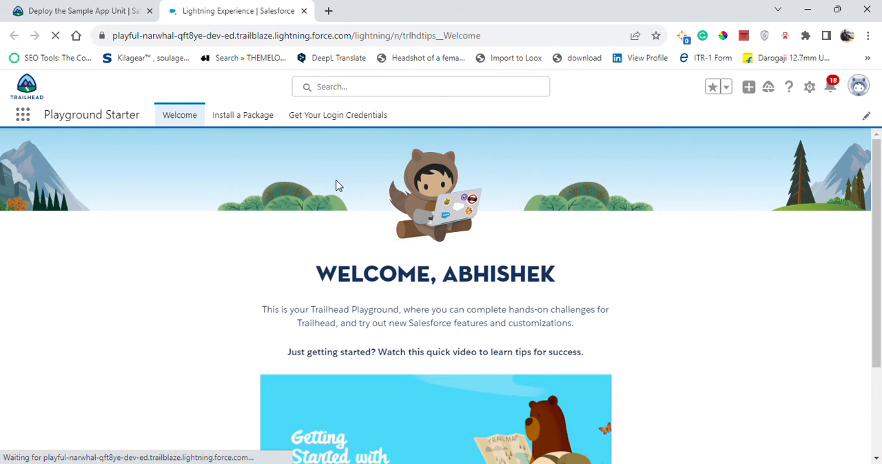
{"action": "left_click", "coordinate": [337, 114]}
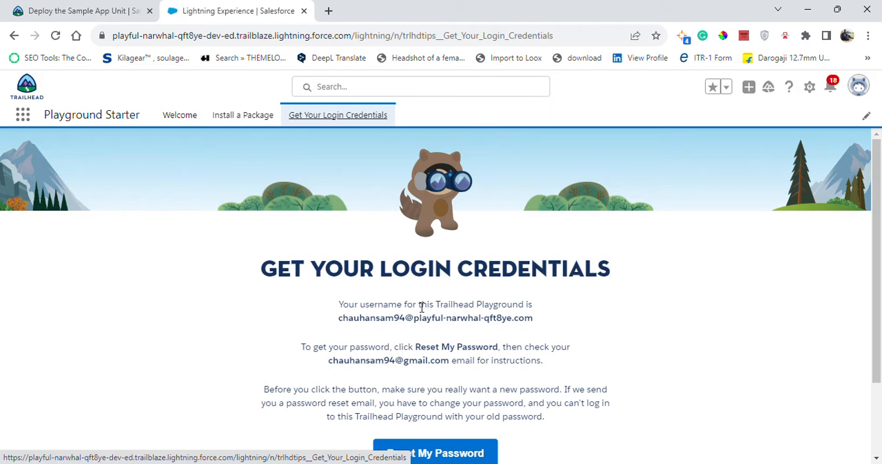
{"action": "scroll", "scroll_direction": "down", "scroll_amount": 3}
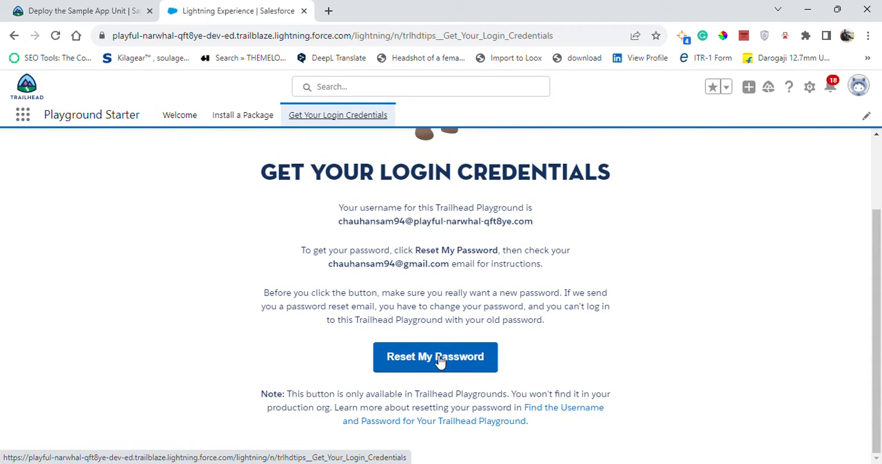
{"action": "left_click", "coordinate": [435, 357]}
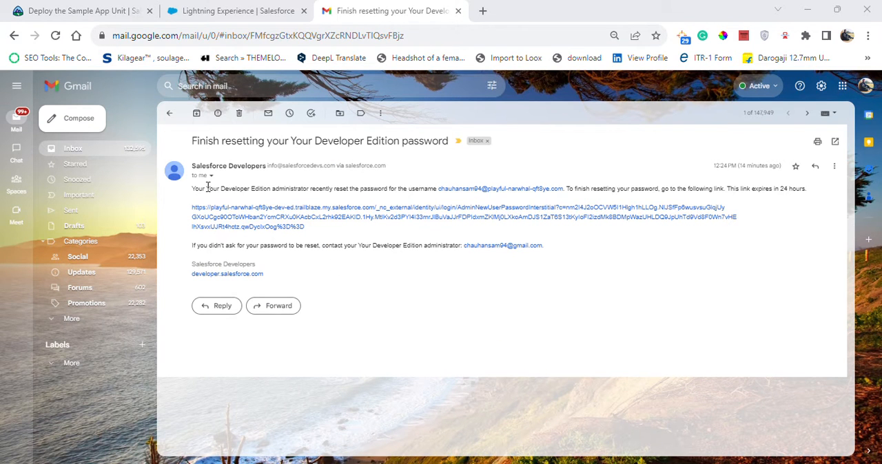
{"action": "mouse_move", "coordinate": [364, 212]}
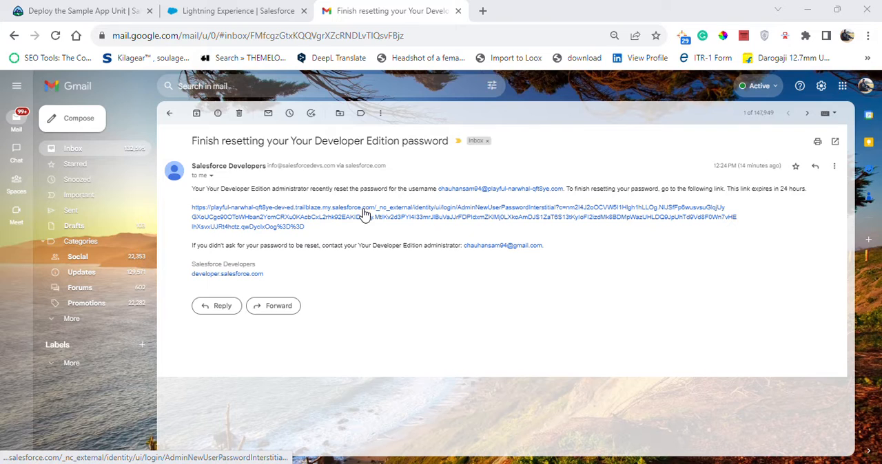
Return to the Trailhead unit's Get Git Command Line steps and open git-scm.com/downloads in a new tab.
{"action": "left_click", "coordinate": [82, 11]}
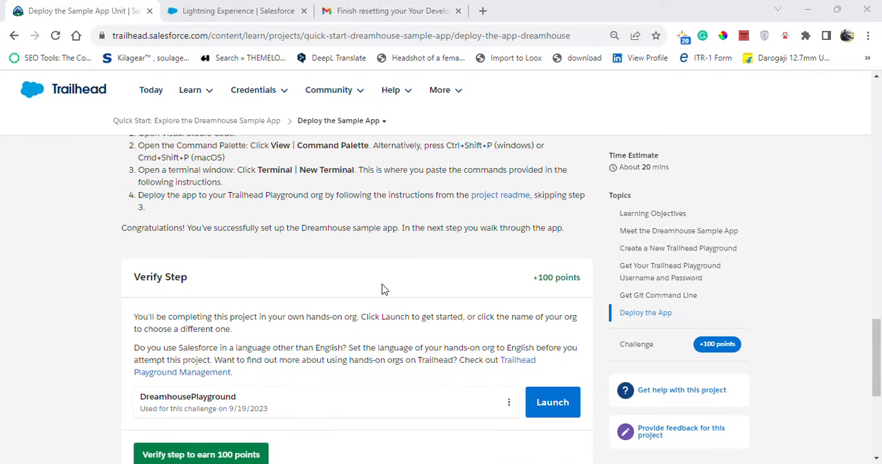
{"action": "scroll", "scroll_direction": "up", "scroll_amount": 3}
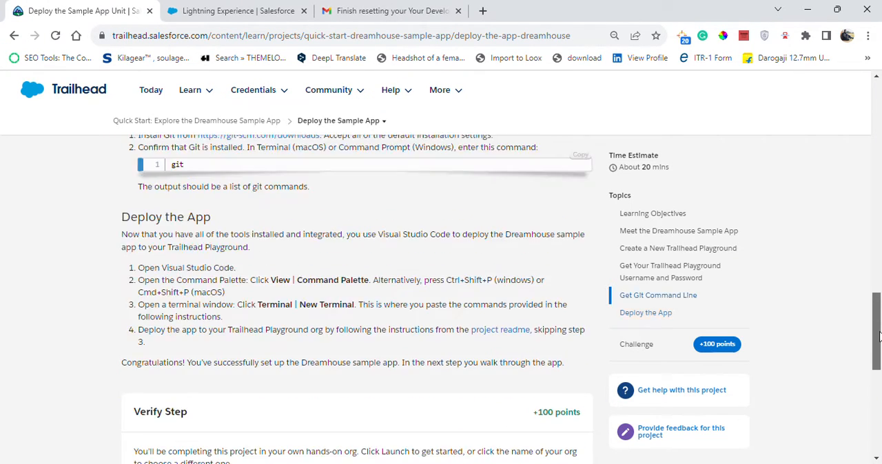
{"action": "scroll", "scroll_direction": "up", "scroll_amount": 3}
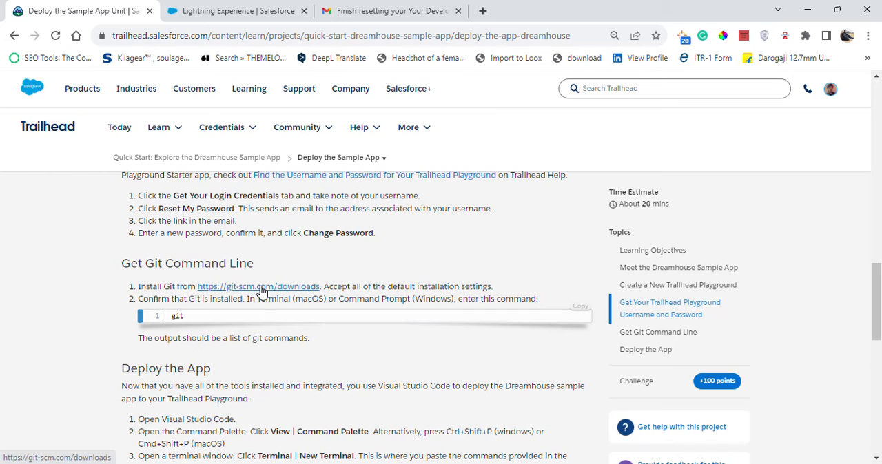
{"action": "left_click", "coordinate": [259, 287]}
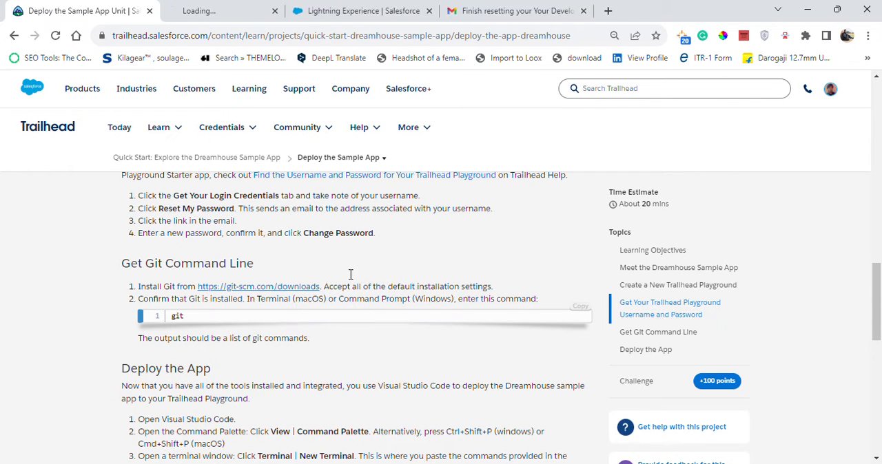
{"action": "left_click", "coordinate": [257, 287]}
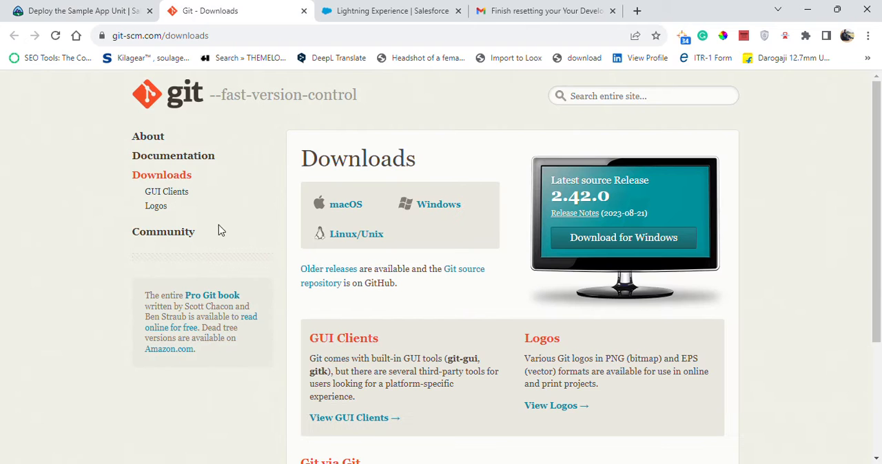
{"action": "mouse_move", "coordinate": [190, 219]}
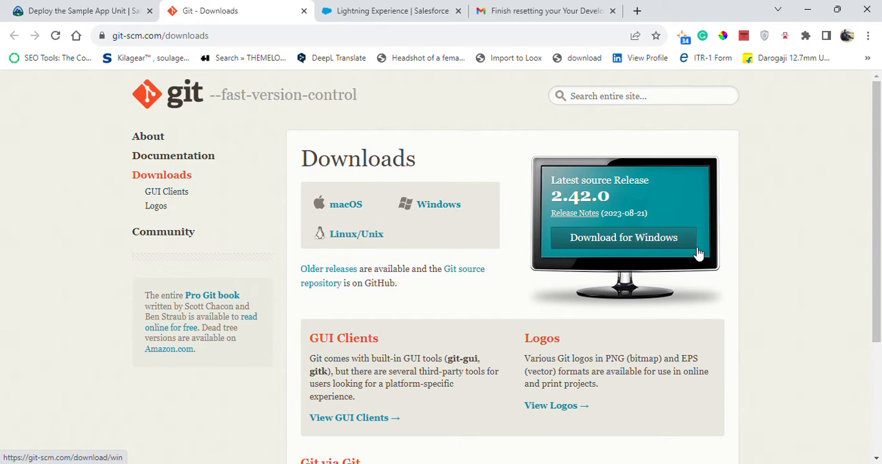
{"action": "mouse_move", "coordinate": [653, 248]}
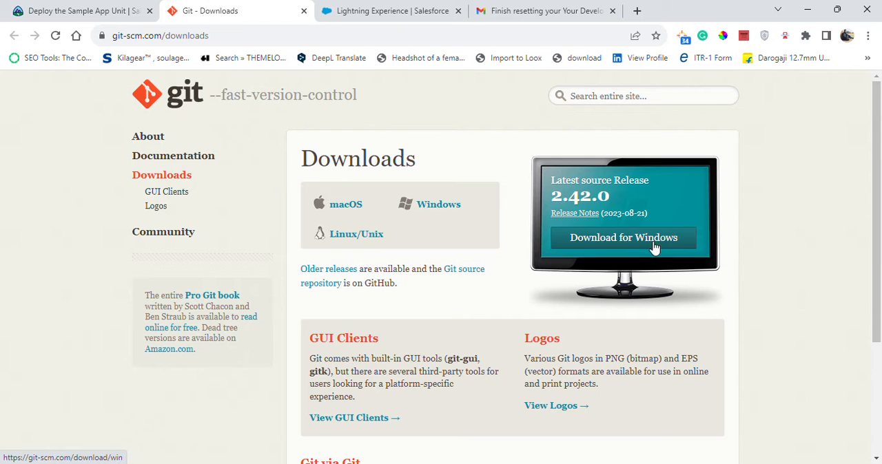
{"action": "left_click", "coordinate": [80, 11]}
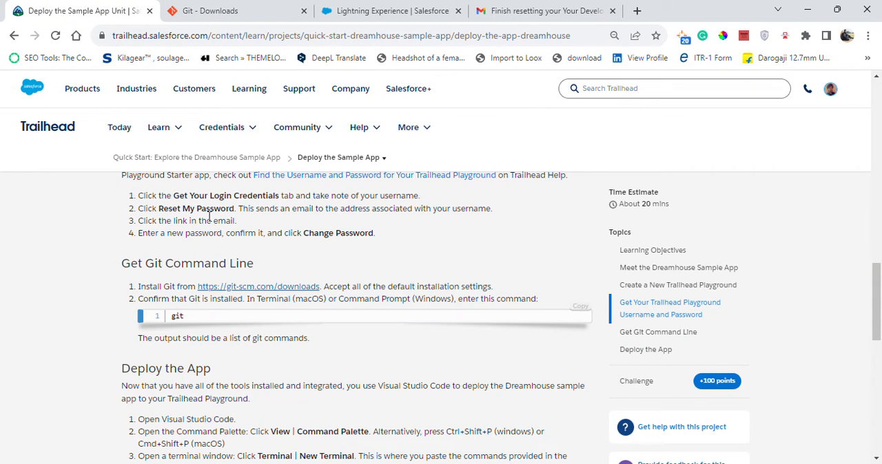
{"action": "mouse_move", "coordinate": [557, 303]}
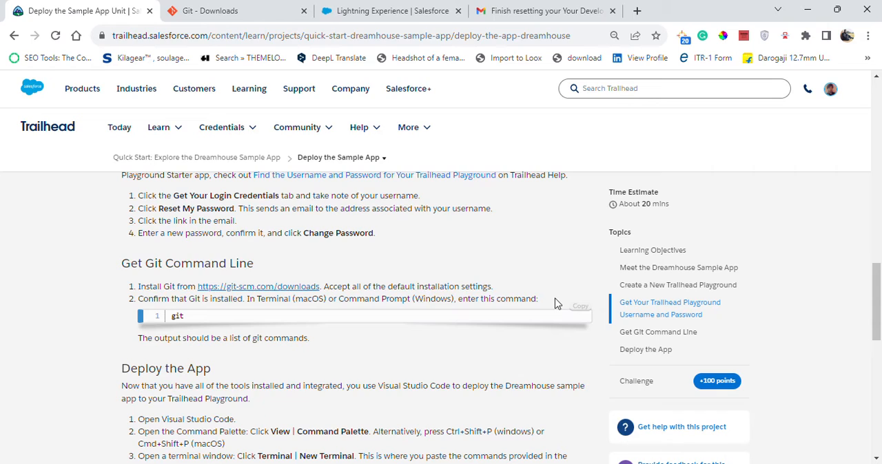
{"action": "mouse_move", "coordinate": [328, 310]}
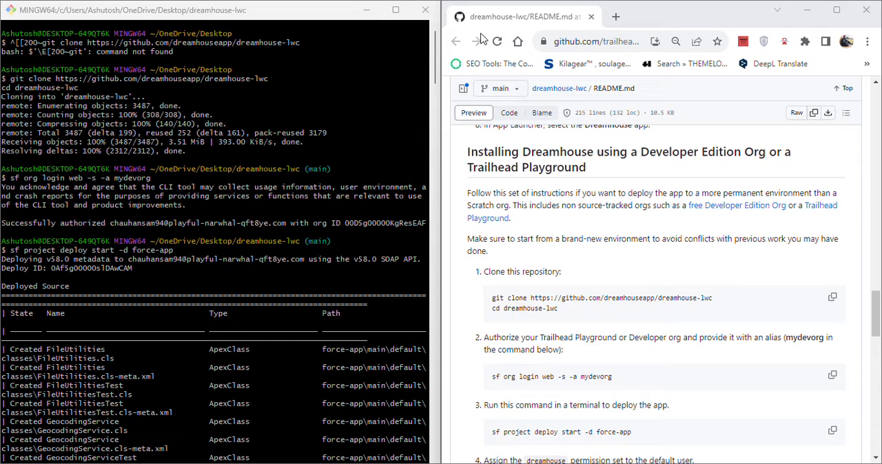
{"action": "mouse_move", "coordinate": [832, 298]}
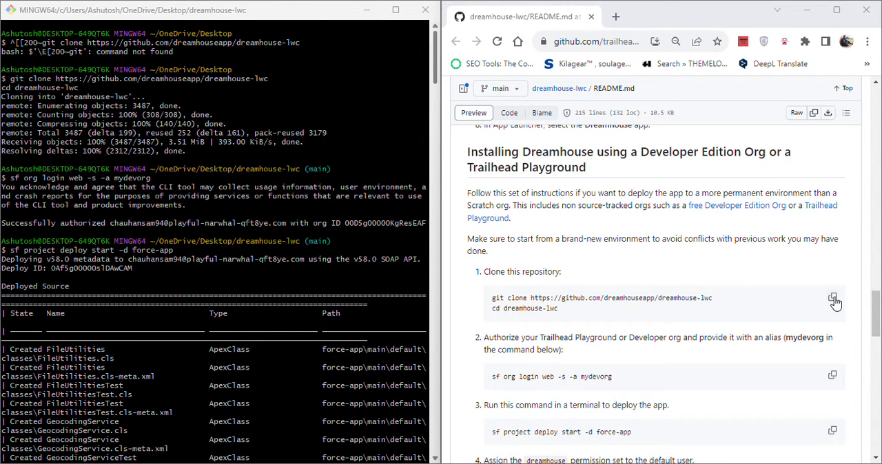
Copy the README's clone and sf org login web commands to run the repo setup in Git Bash.
{"action": "left_click", "coordinate": [835, 300]}
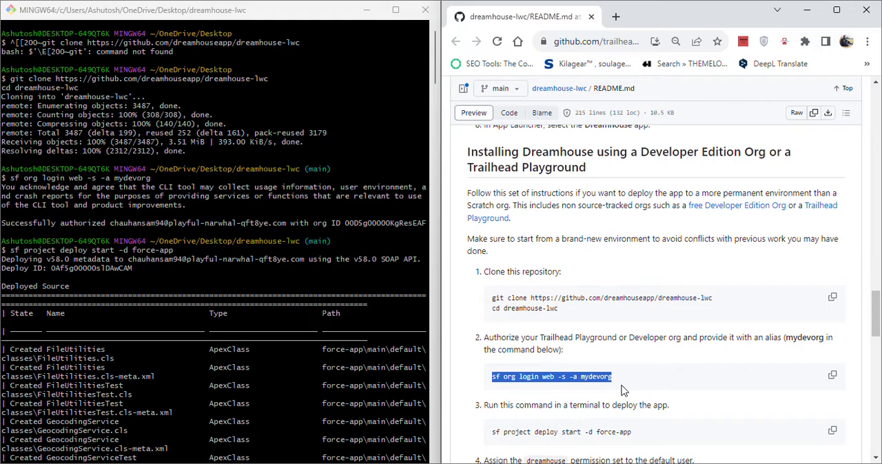
{"action": "left_click", "coordinate": [832, 377]}
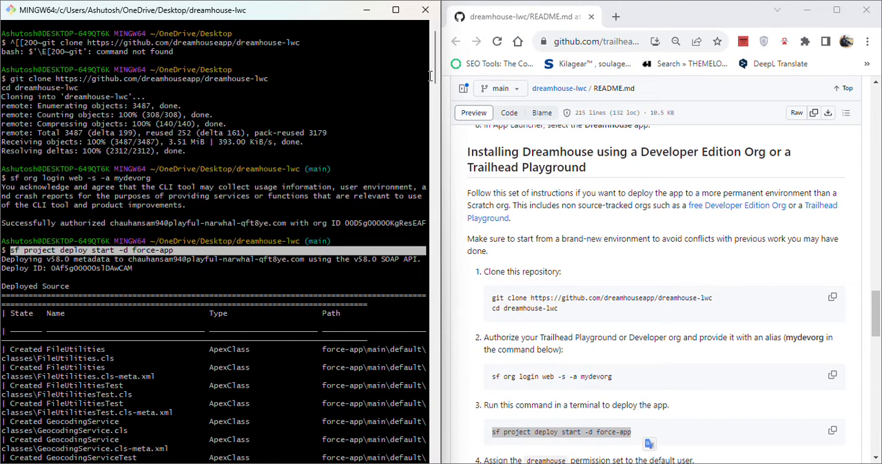
Scroll through the permset and data import steps and select the sf org open -o mydevorg command.
{"action": "scroll", "scroll_direction": "down", "scroll_amount": 3}
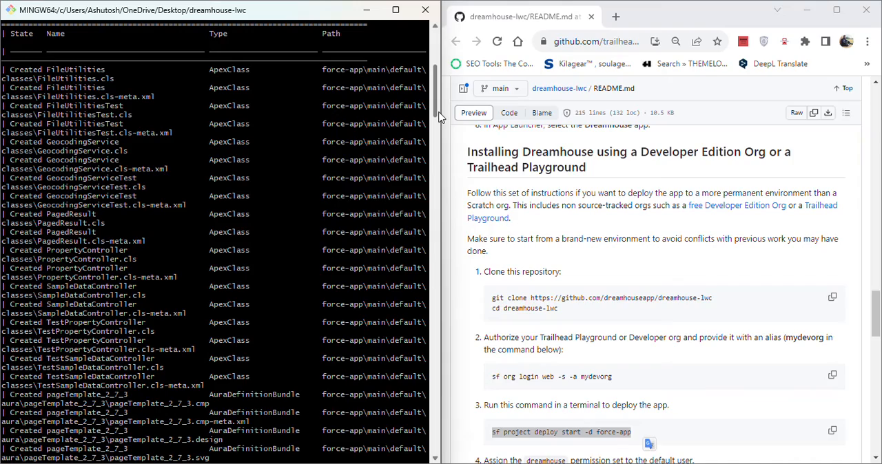
{"action": "scroll", "scroll_direction": "down", "scroll_amount": 3}
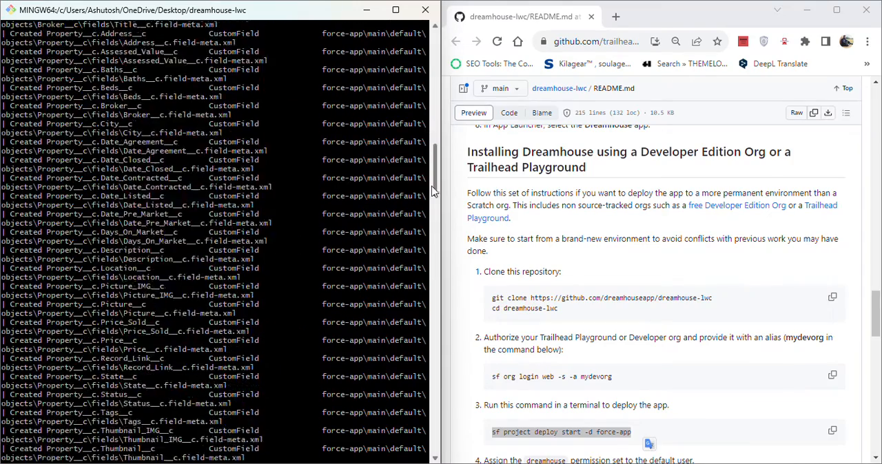
{"action": "scroll", "scroll_direction": "down", "scroll_amount": 3}
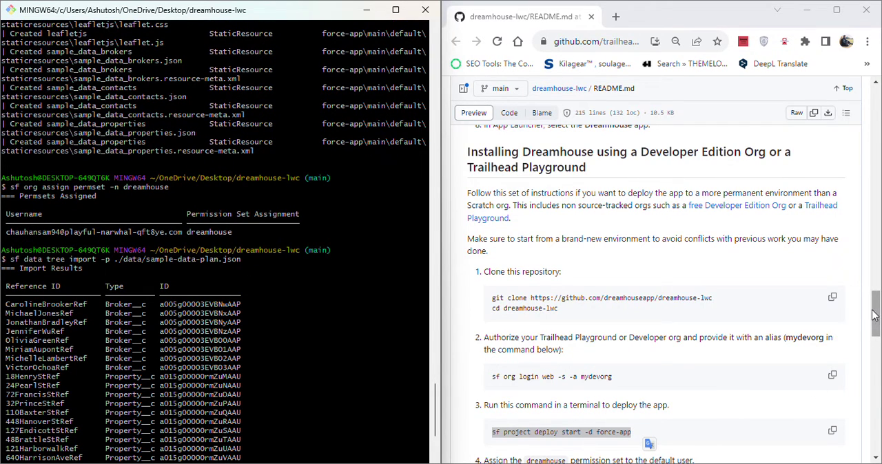
{"action": "scroll", "scroll_direction": "down", "scroll_amount": 3}
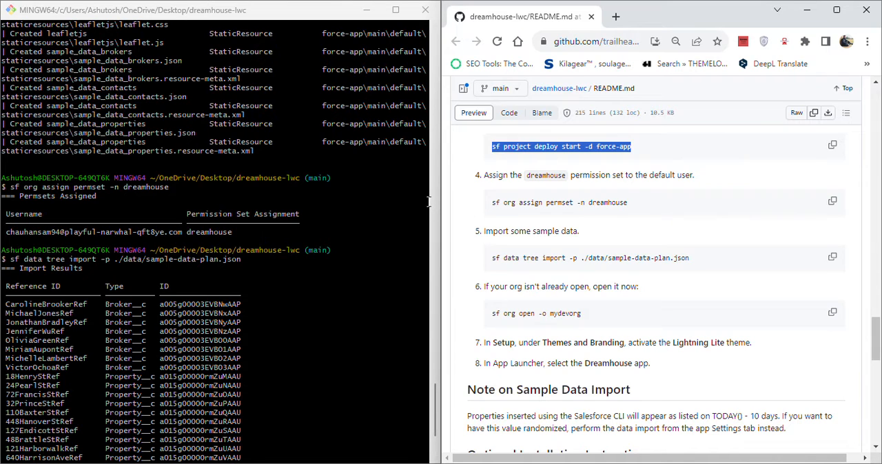
{"action": "mouse_move", "coordinate": [490, 219]}
{"action": "type", "text": "sf org open -o mydevorg"}
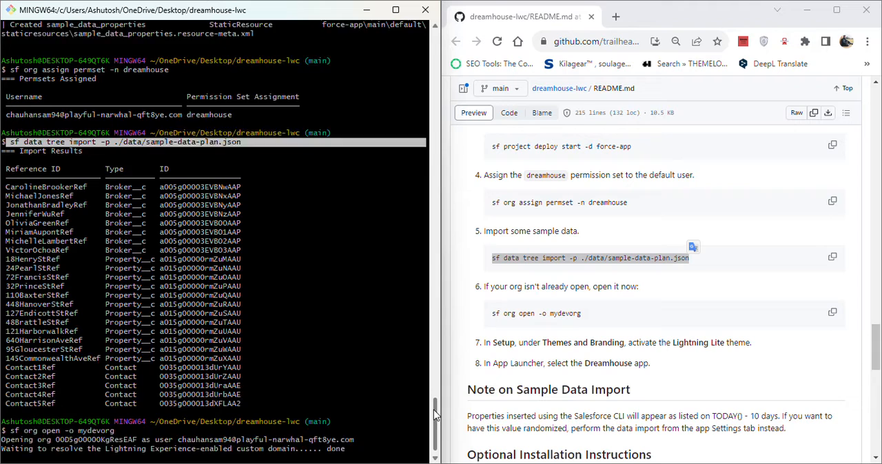
{"action": "scroll", "scroll_direction": "down", "scroll_amount": 3}
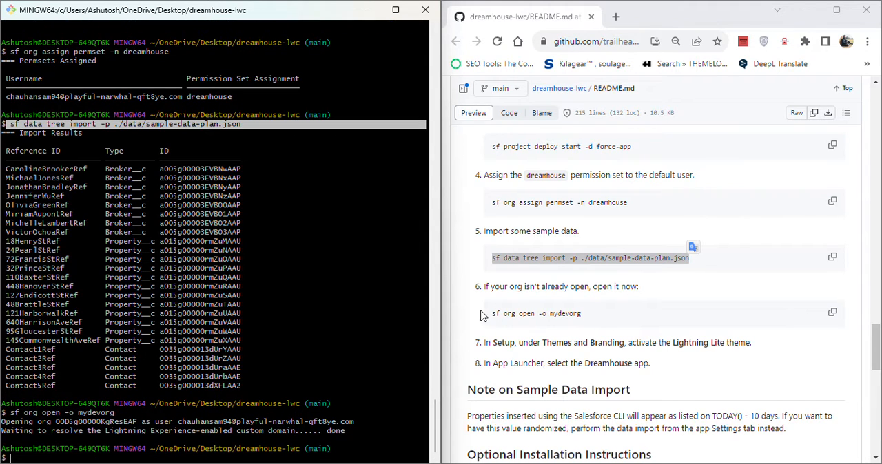
{"action": "triple_click", "coordinate": [536, 314]}
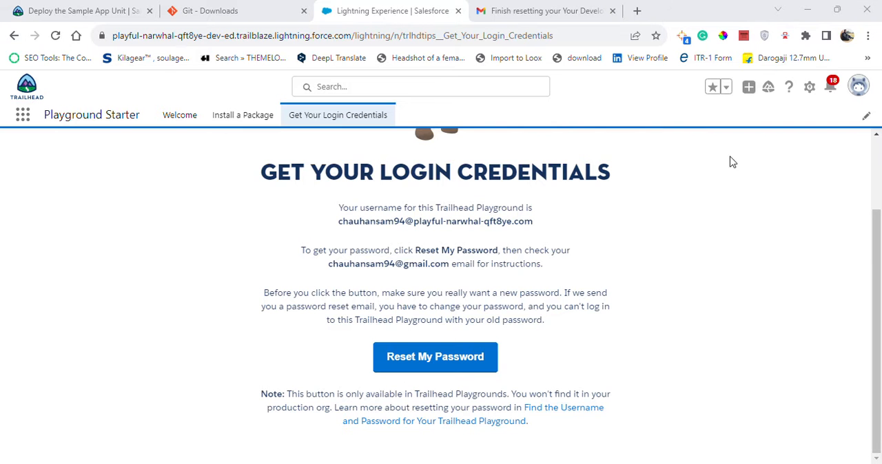
Go to Setup from the gear menu and search Quick Find for 'the' to surface Themes and Branding.
{"action": "left_click", "coordinate": [811, 87]}
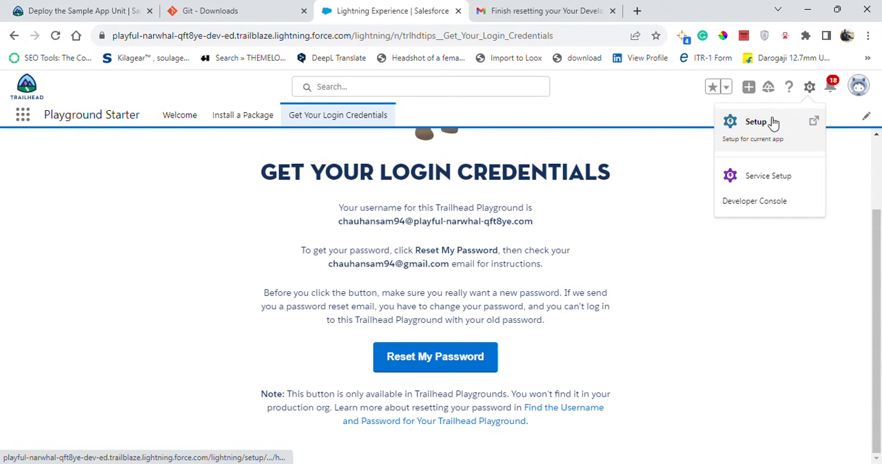
{"action": "left_click", "coordinate": [755, 121]}
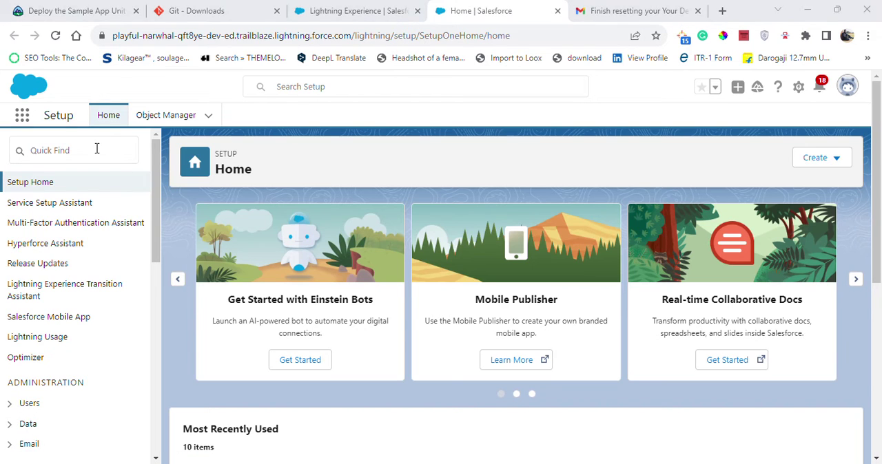
{"action": "type", "text": "th"}
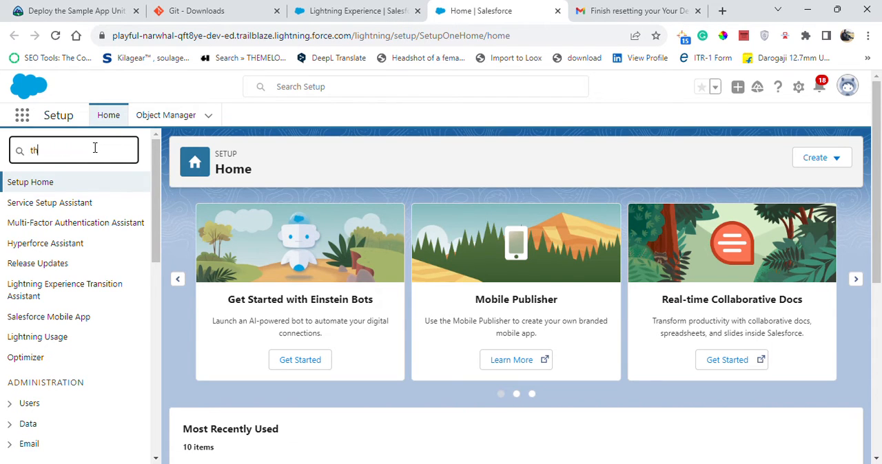
{"action": "type", "text": "e"}
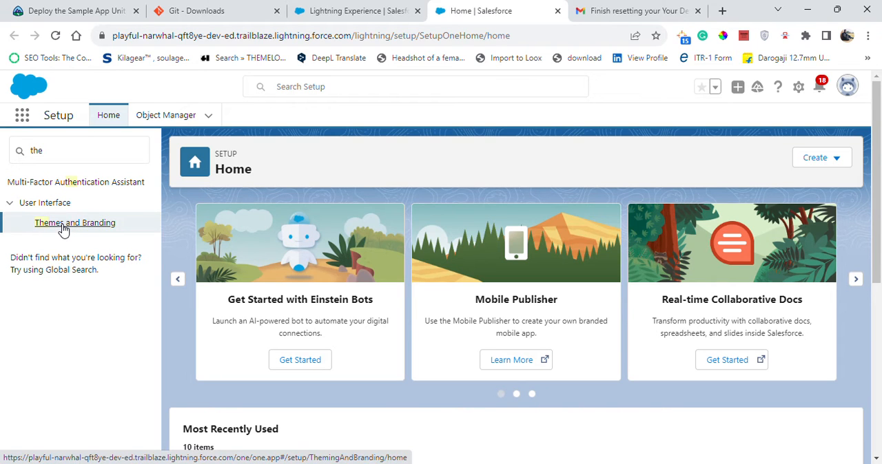
Check in Themes and Branding that Lightning Lite is active, then return to the Playground Starter tab.
{"action": "left_click", "coordinate": [74, 224]}
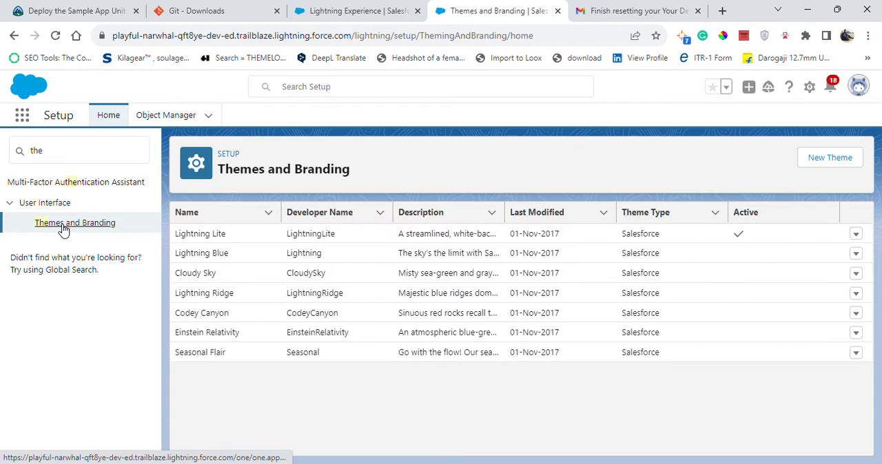
{"action": "mouse_move", "coordinate": [77, 269]}
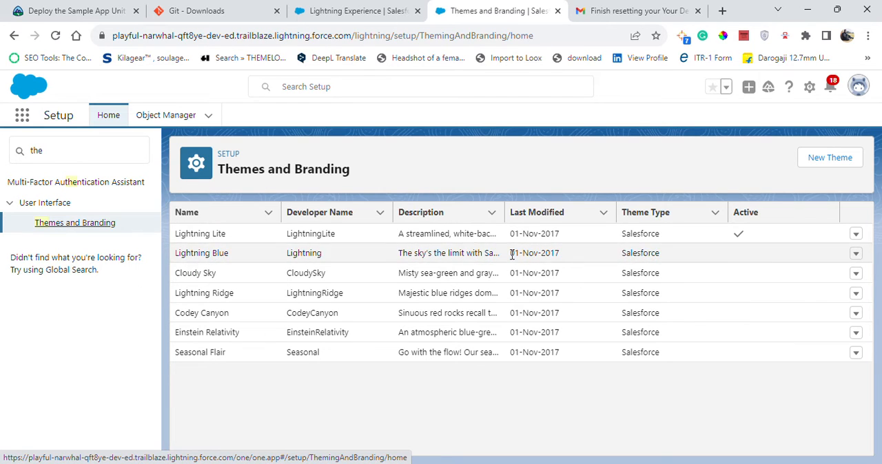
{"action": "mouse_move", "coordinate": [471, 233]}
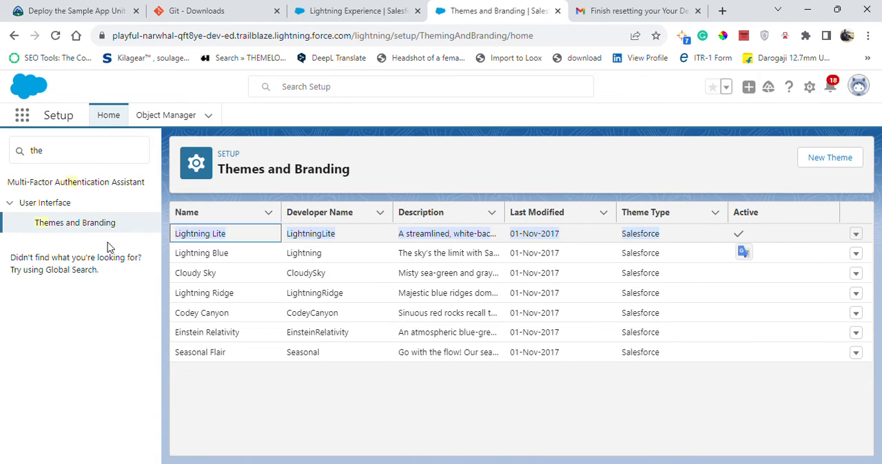
{"action": "left_click", "coordinate": [856, 235]}
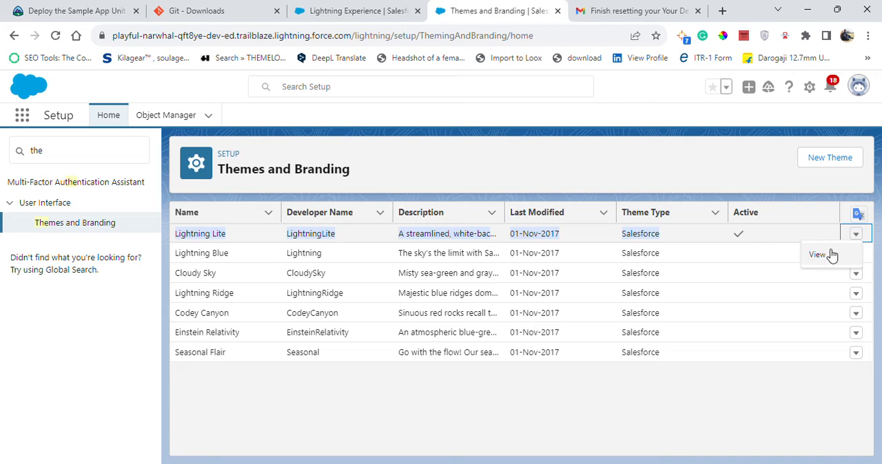
{"action": "left_click", "coordinate": [855, 253]}
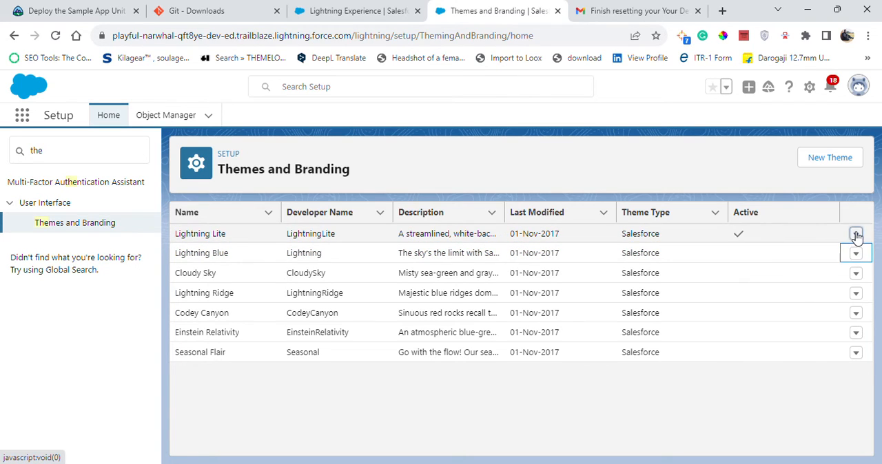
{"action": "left_click", "coordinate": [856, 234]}
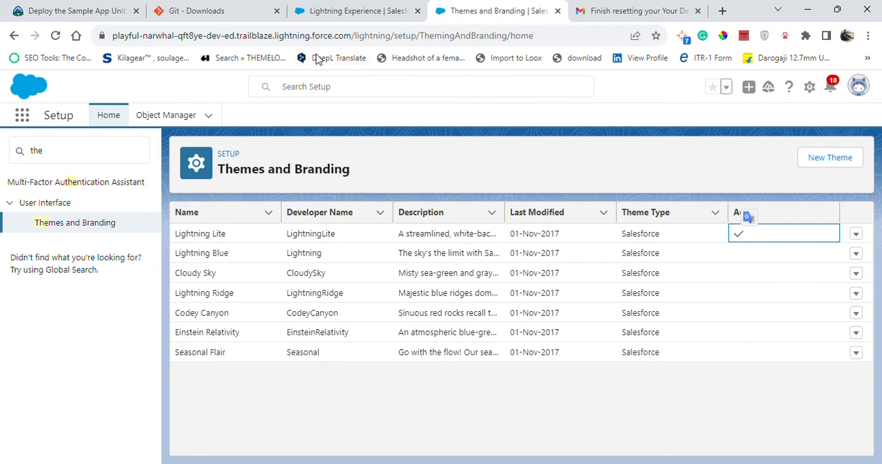
{"action": "left_click", "coordinate": [355, 12]}
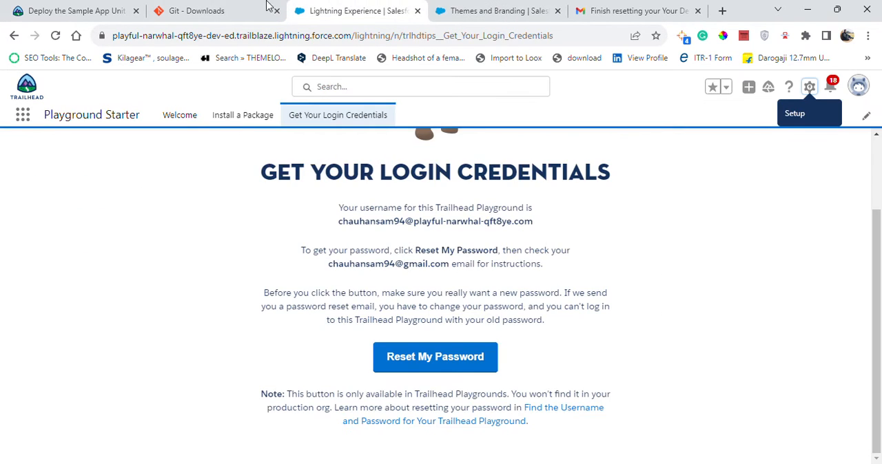
Verify the Deploy the Sample App step in Trailhead to earn the +100 points.
{"action": "left_click", "coordinate": [72, 11]}
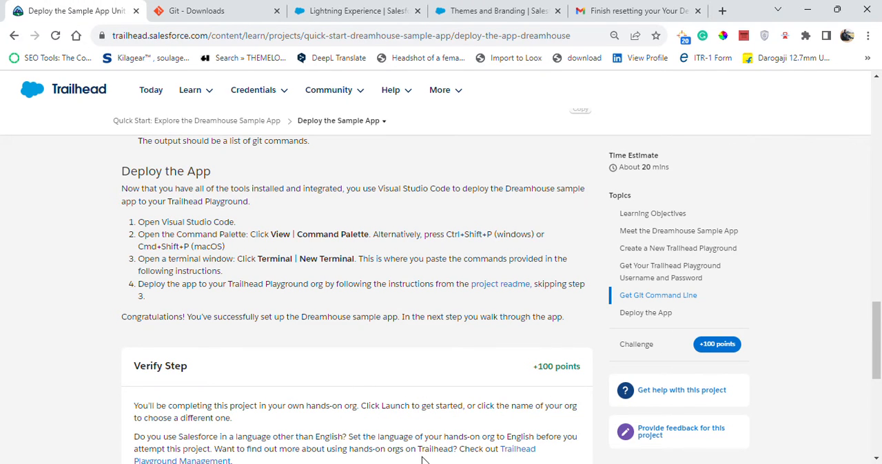
{"action": "mouse_move", "coordinate": [430, 301]}
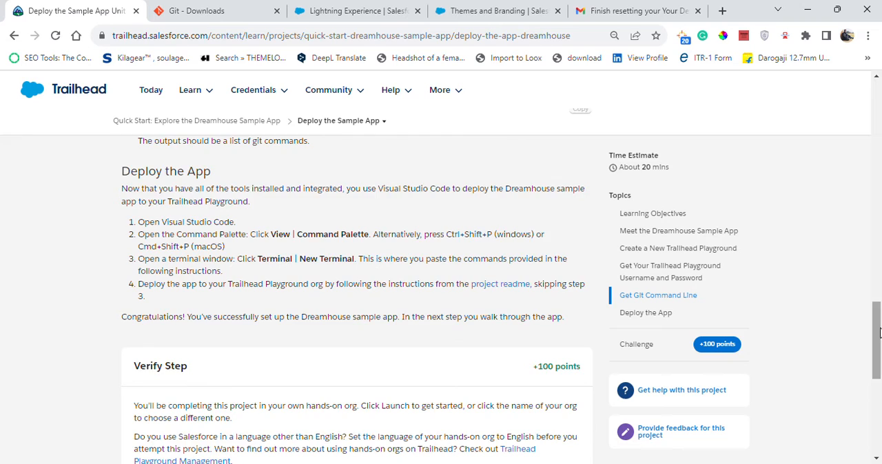
{"action": "scroll", "scroll_direction": "down", "scroll_amount": 3}
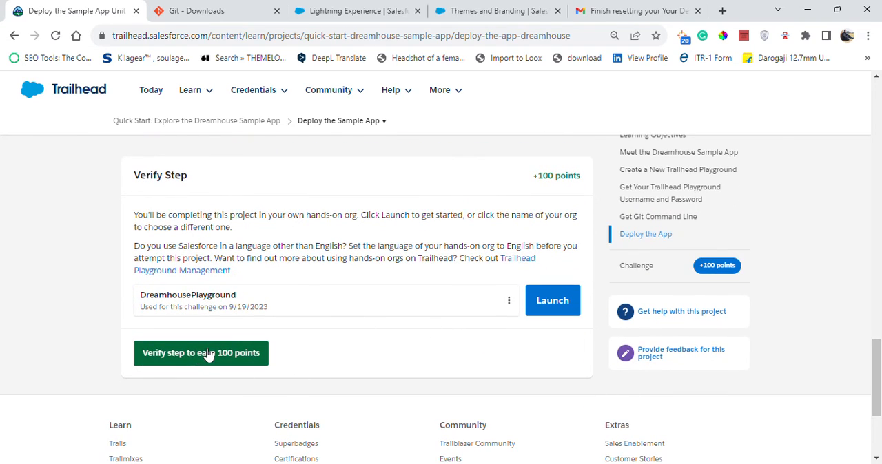
{"action": "left_click", "coordinate": [201, 352]}
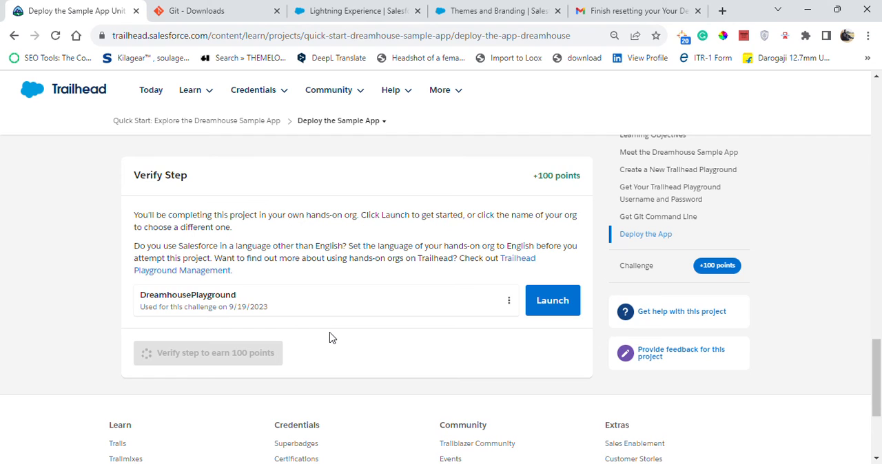
{"action": "mouse_move", "coordinate": [377, 287]}
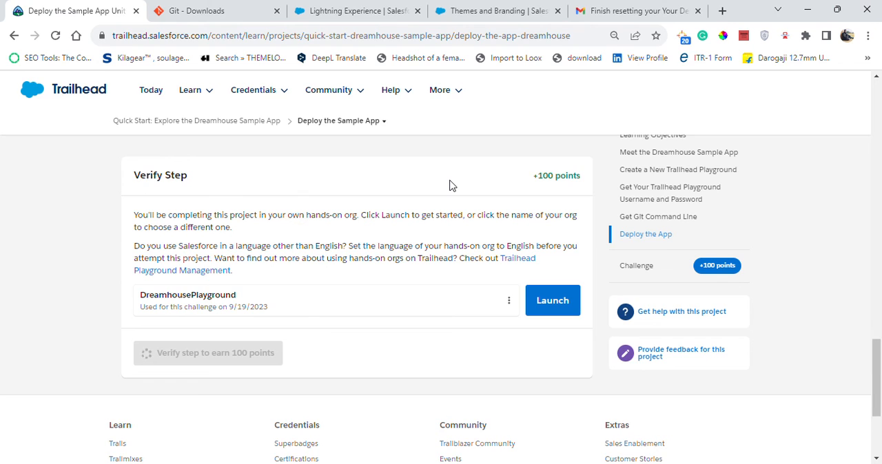
{"action": "left_click", "coordinate": [208, 353]}
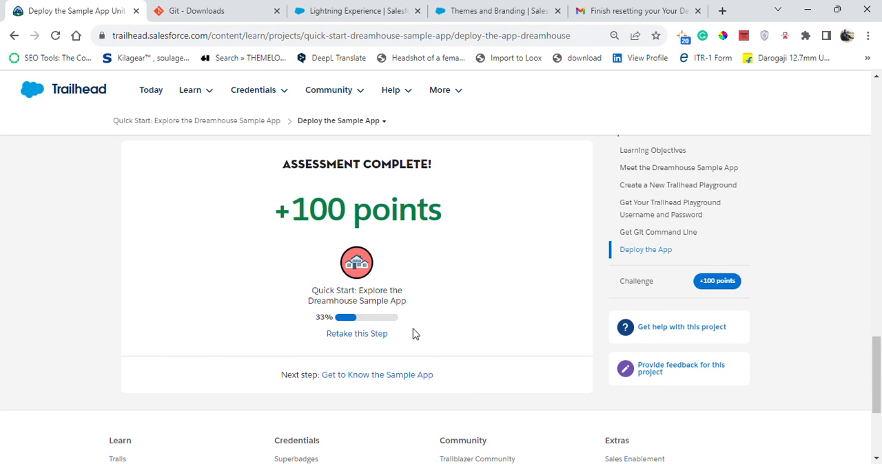
{"action": "mouse_move", "coordinate": [409, 26]}
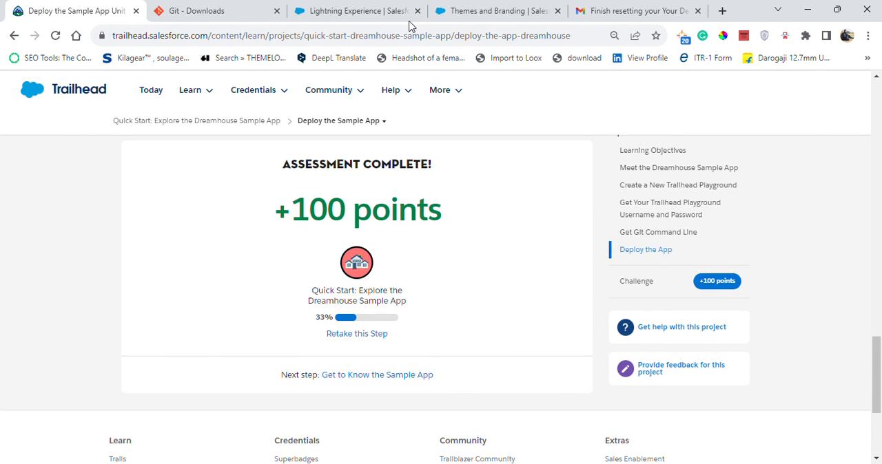